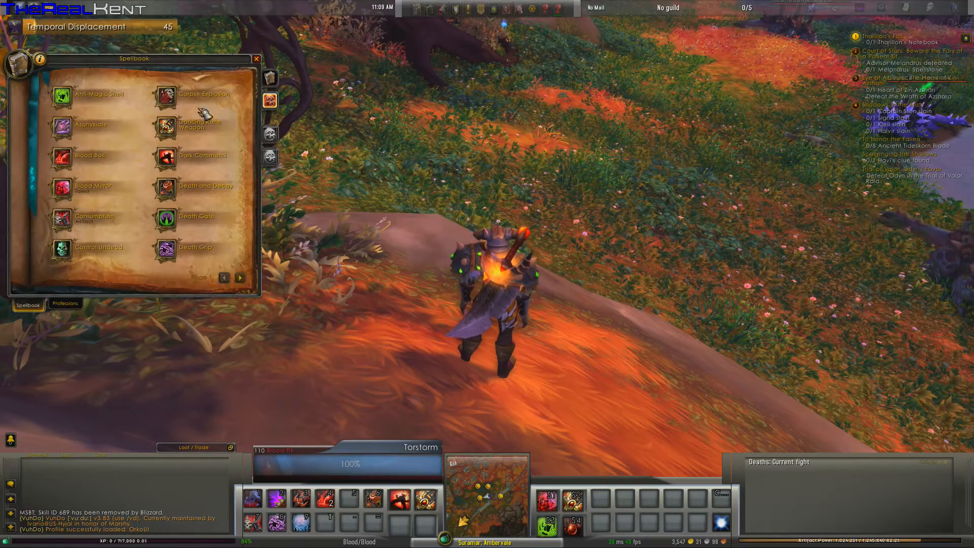
Step: Close the Spellbook before bringing up ClassTimer's DoT timer options
{"action": "left_click", "coordinate": [255, 58]}
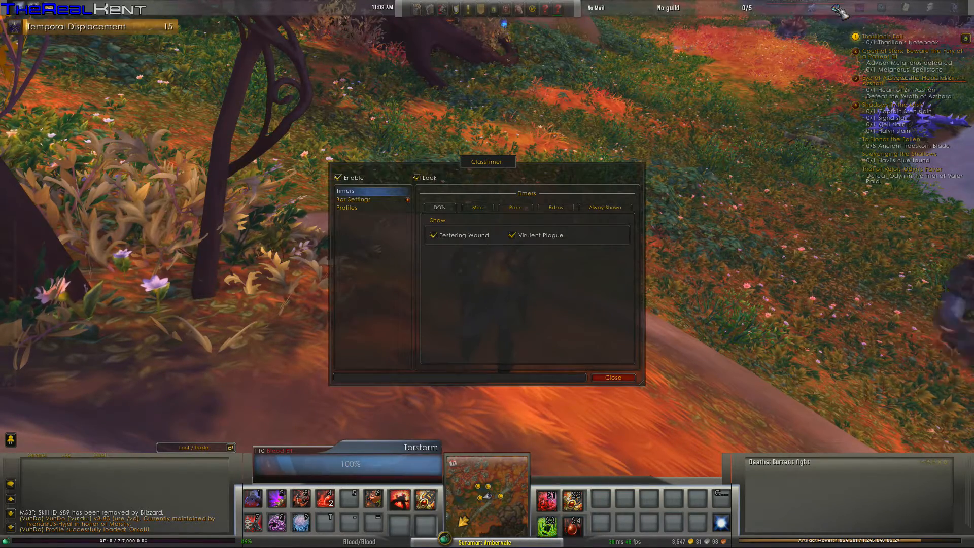
Step: Close the ClassTimer settings window
{"action": "left_click", "coordinate": [612, 377]}
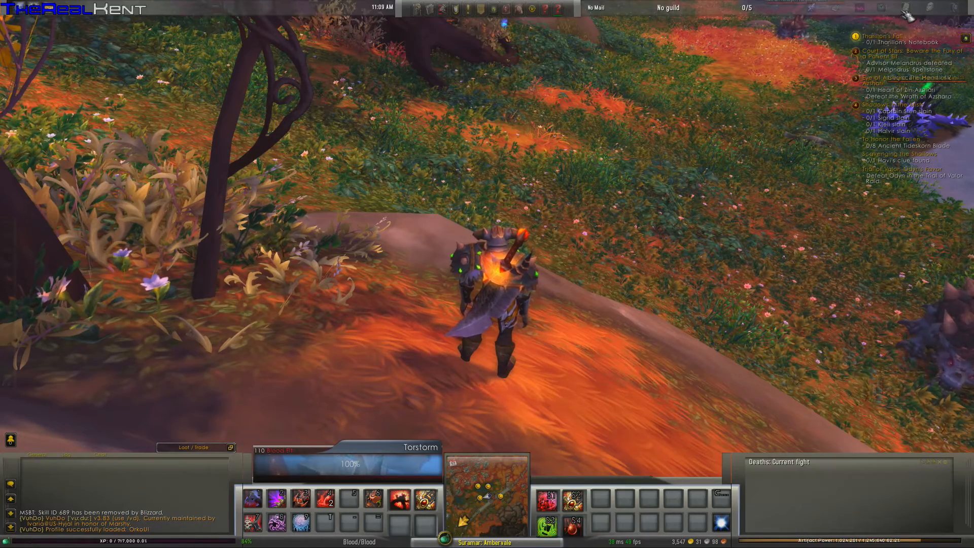
{"action": "mouse_move", "coordinate": [907, 12]}
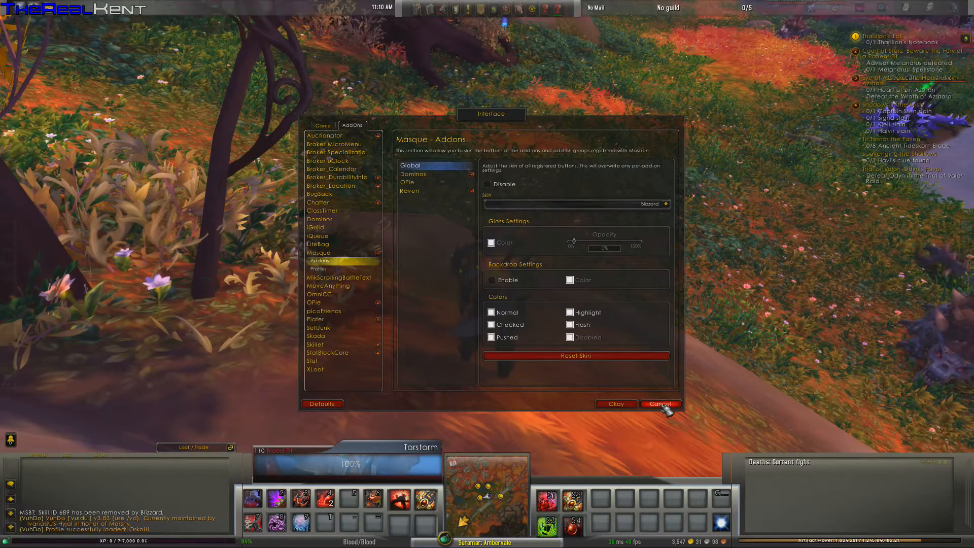
Step: Cancel out of Interface options and browse VuhDo's Colors and Tools tabs before closing it
{"action": "left_click", "coordinate": [659, 404]}
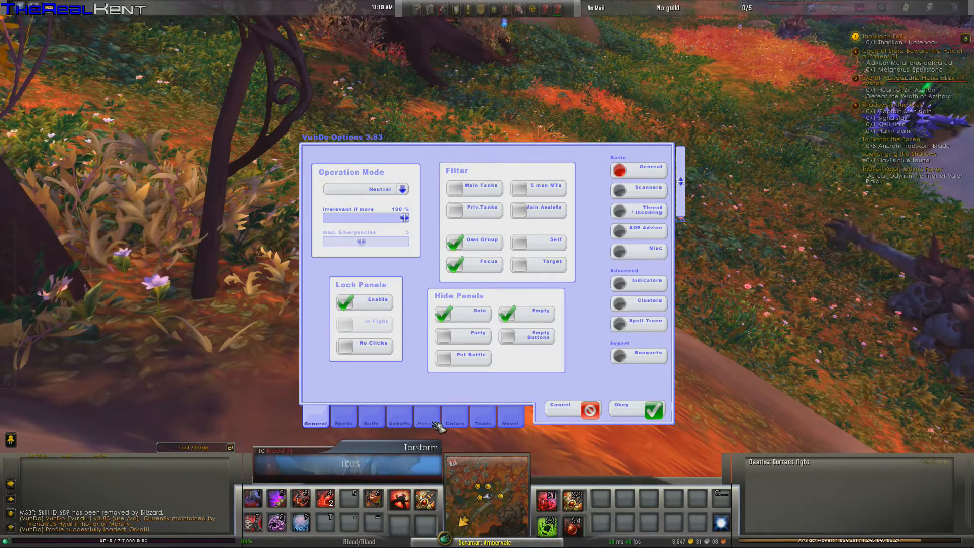
{"action": "left_click", "coordinate": [454, 423]}
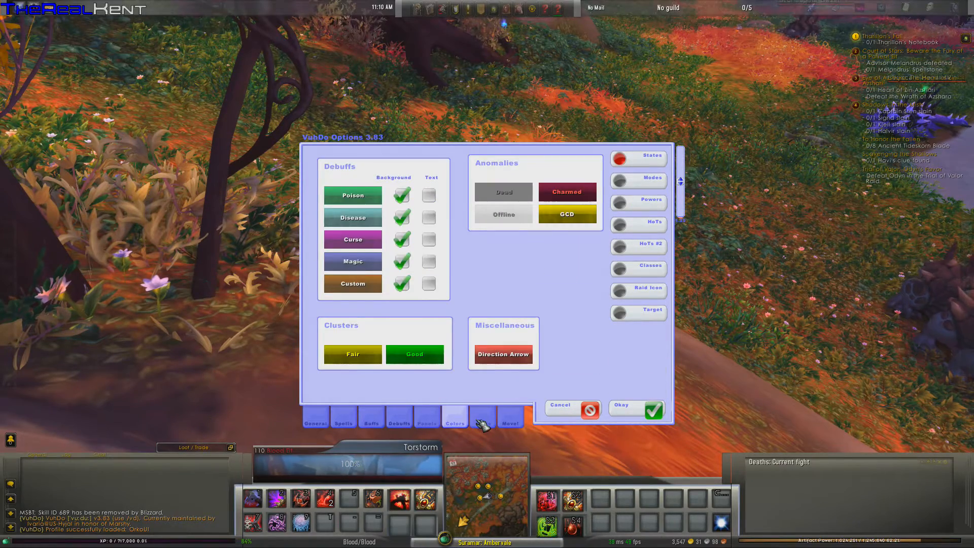
{"action": "left_click", "coordinate": [482, 422]}
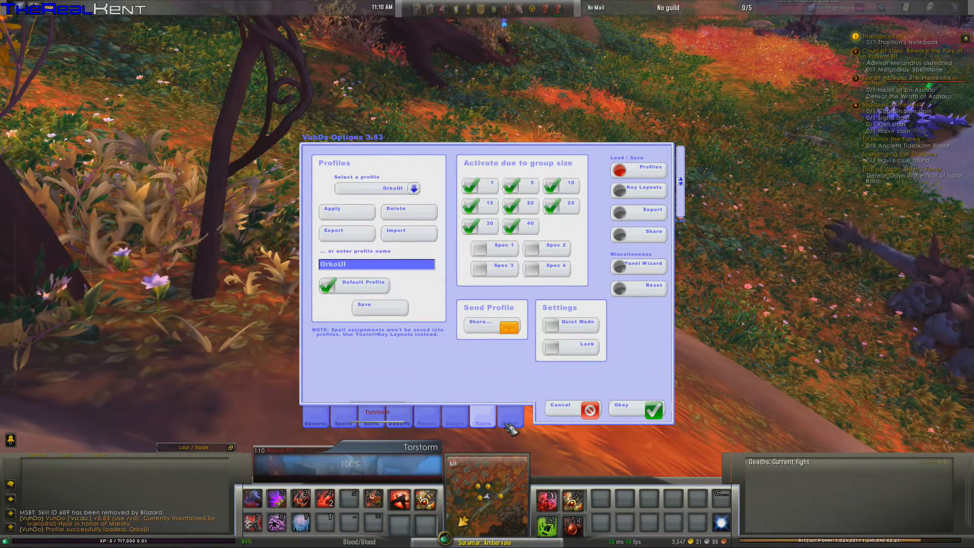
{"action": "left_click", "coordinate": [628, 410]}
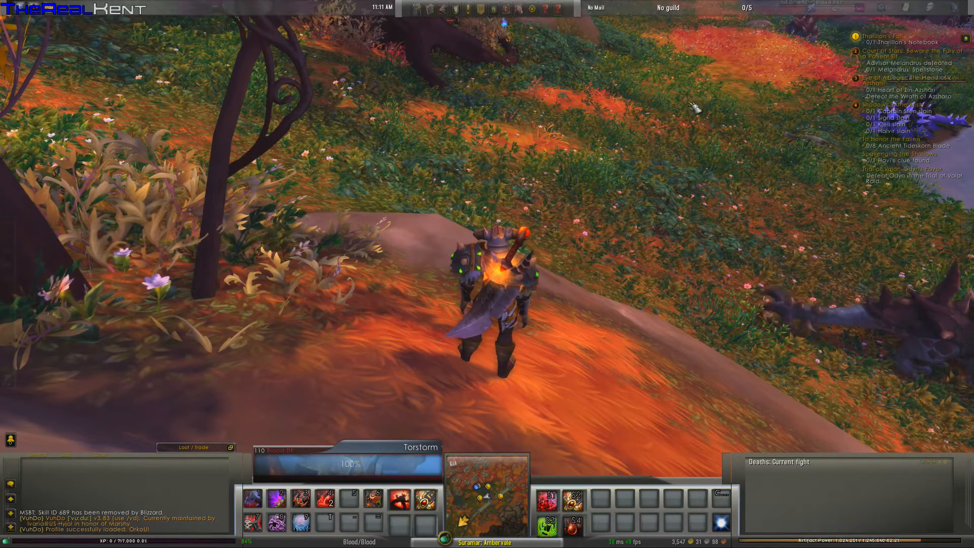
Step: Bring up the Game Menu with Escape
{"action": "key", "text": "Escape"}
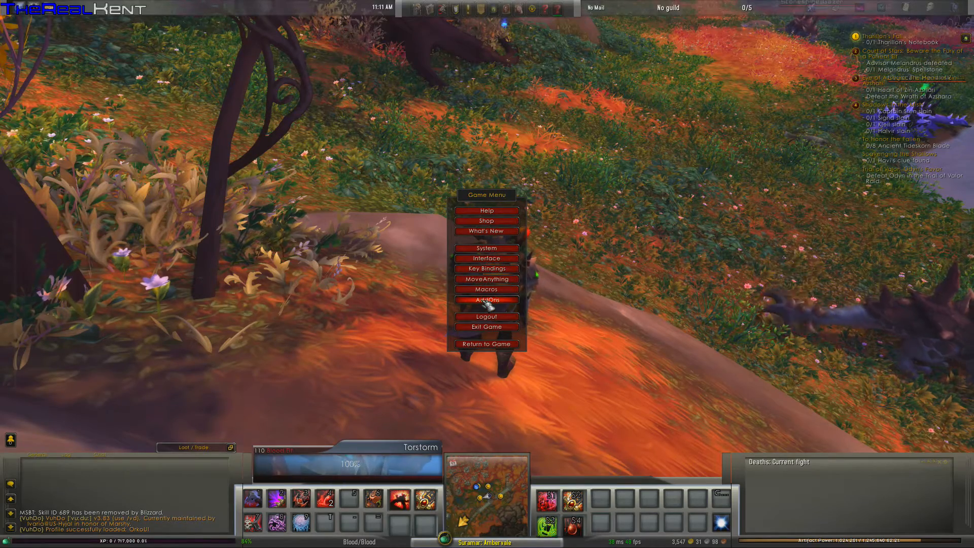
Step: Open the AddOn List and scroll down past Masque and OmniCC reviewing installed addons
{"action": "left_click", "coordinate": [487, 299]}
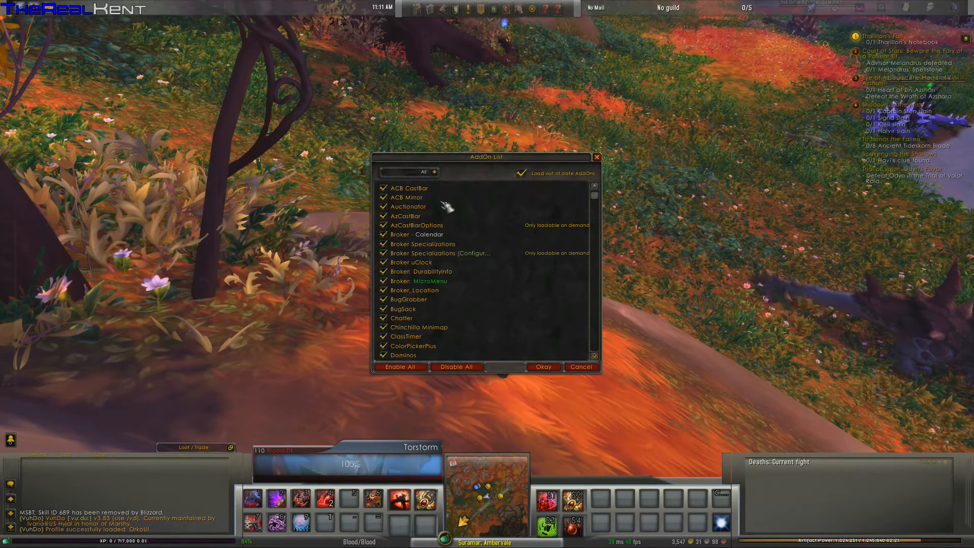
{"action": "mouse_move", "coordinate": [407, 206]}
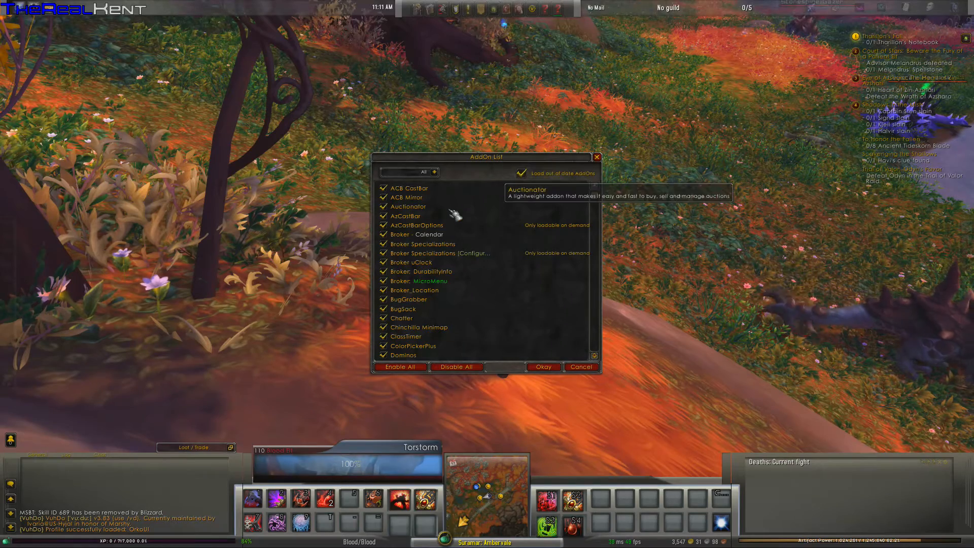
{"action": "mouse_move", "coordinate": [404, 216]}
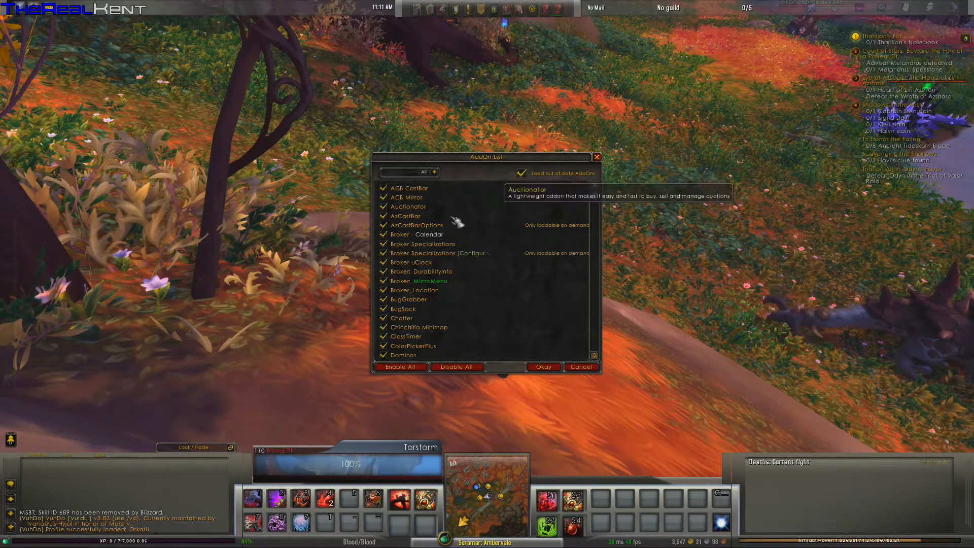
{"action": "mouse_move", "coordinate": [454, 299]}
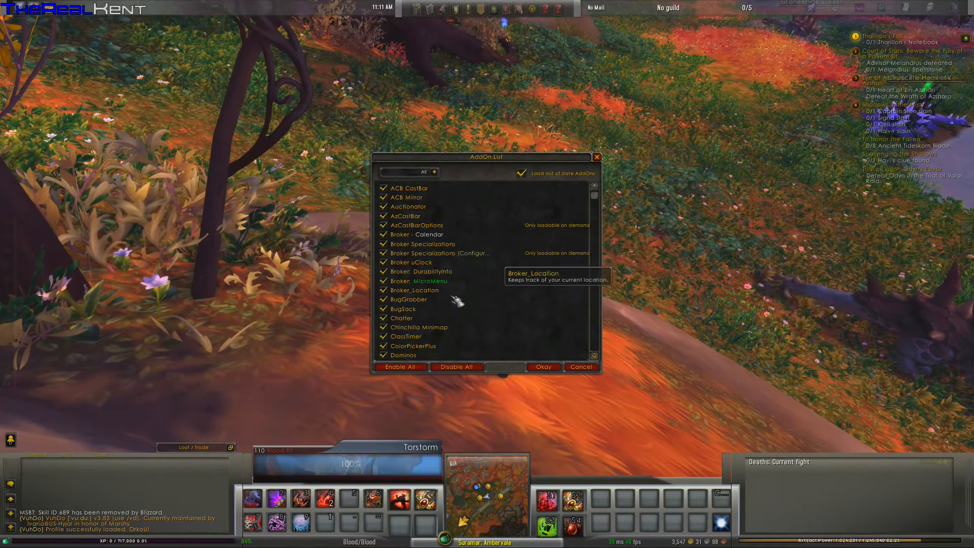
{"action": "mouse_move", "coordinate": [441, 309]}
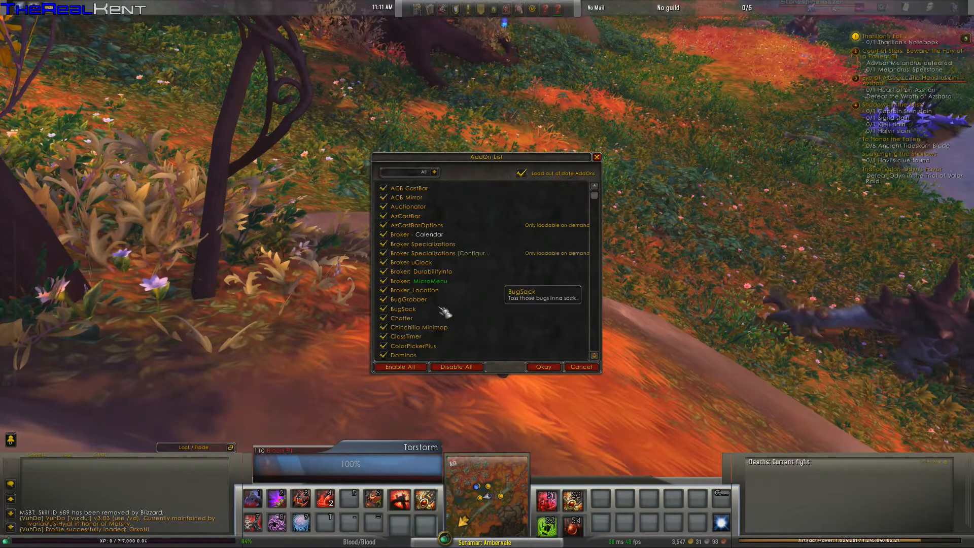
{"action": "scroll", "scroll_direction": "down", "scroll_amount": 3}
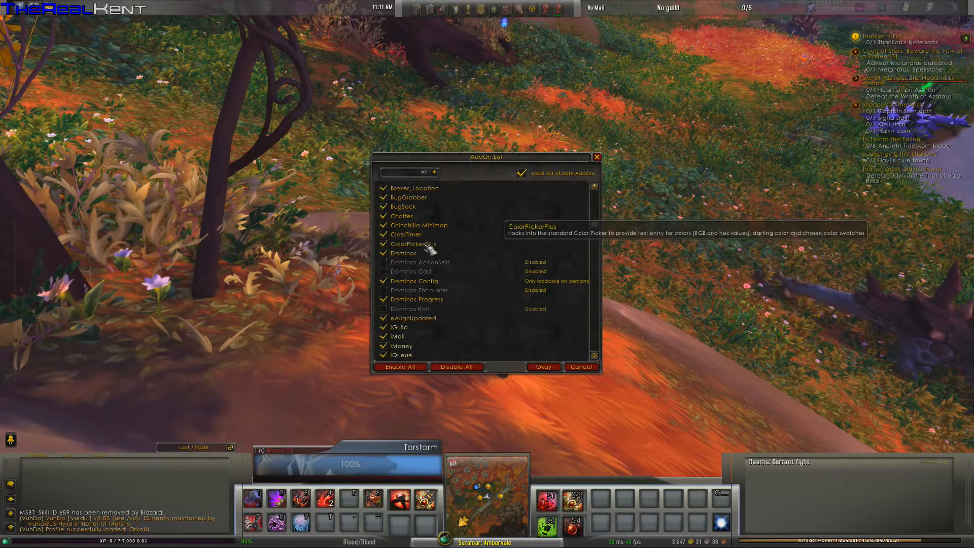
{"action": "mouse_move", "coordinate": [404, 235]}
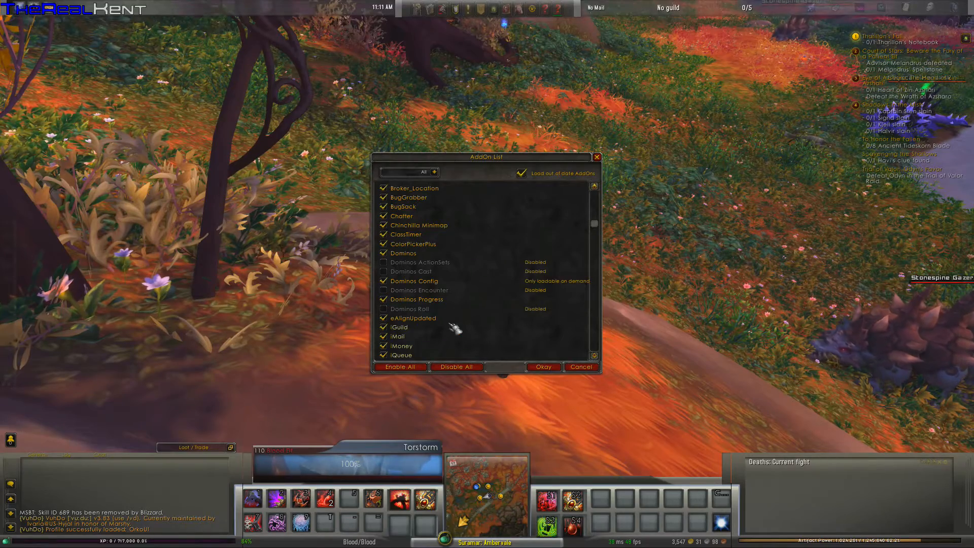
{"action": "scroll", "scroll_direction": "down", "scroll_amount": 3}
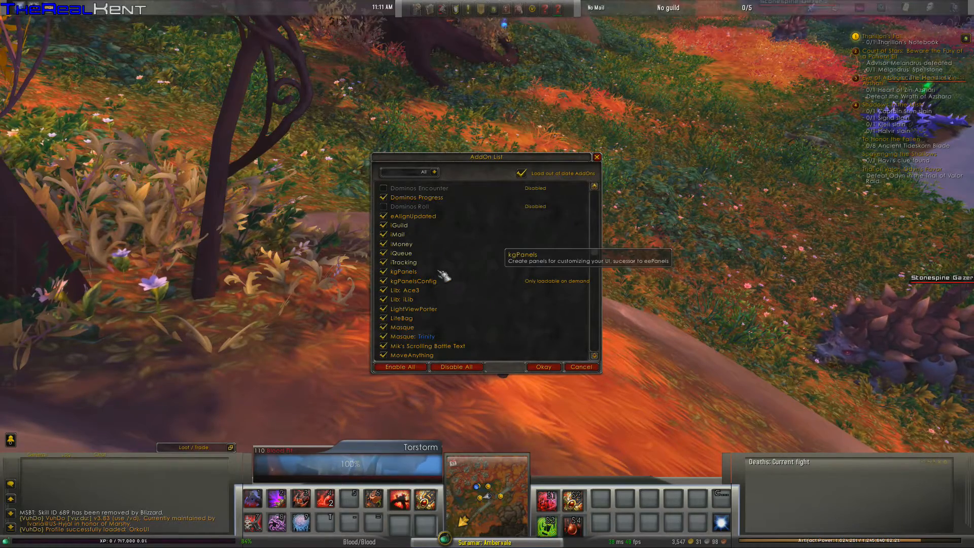
{"action": "mouse_move", "coordinate": [449, 299]}
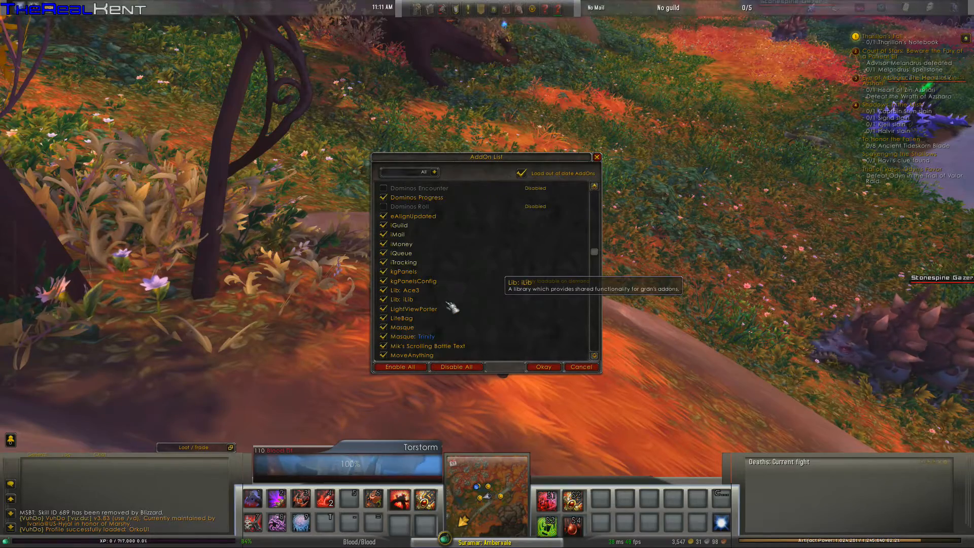
{"action": "scroll", "scroll_direction": "down", "scroll_amount": 3}
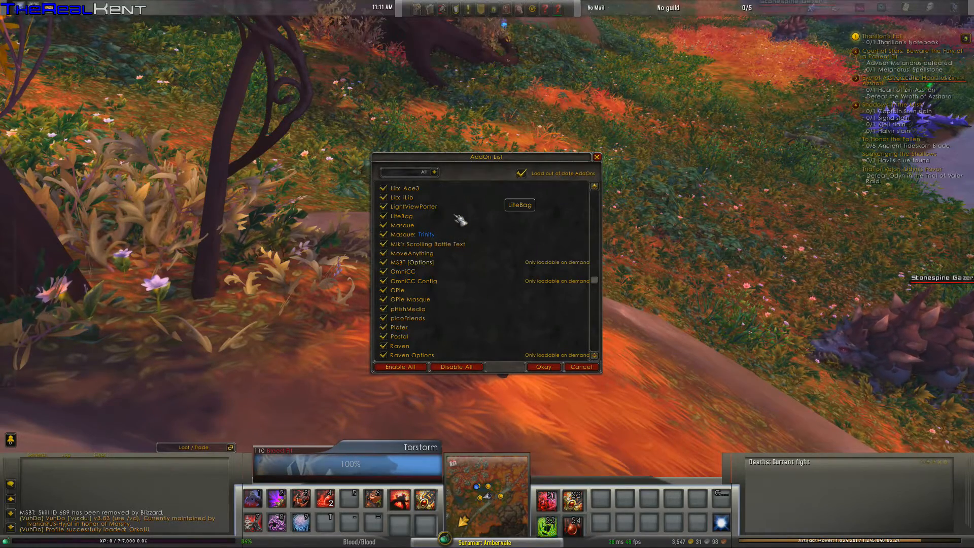
{"action": "mouse_move", "coordinate": [400, 225]}
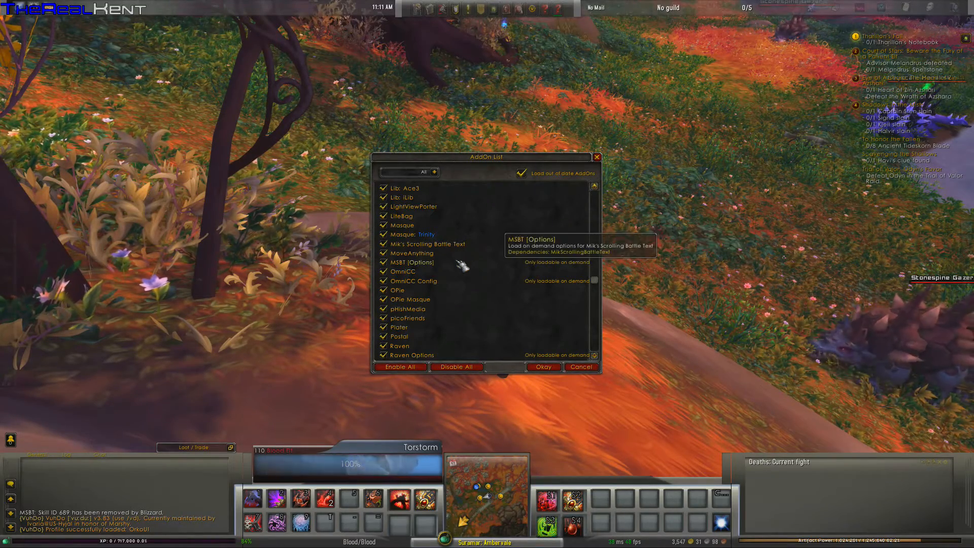
{"action": "mouse_move", "coordinate": [422, 272]}
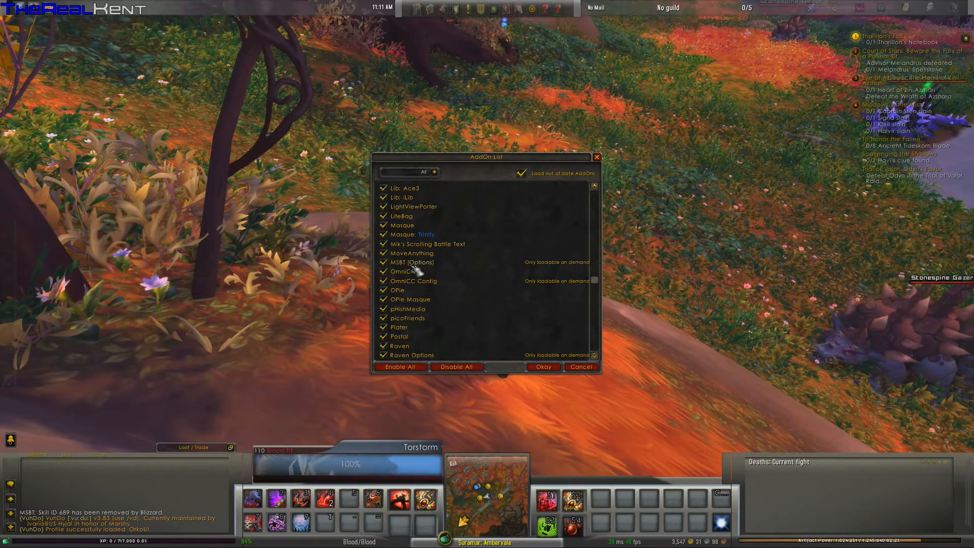
{"action": "mouse_move", "coordinate": [402, 272]}
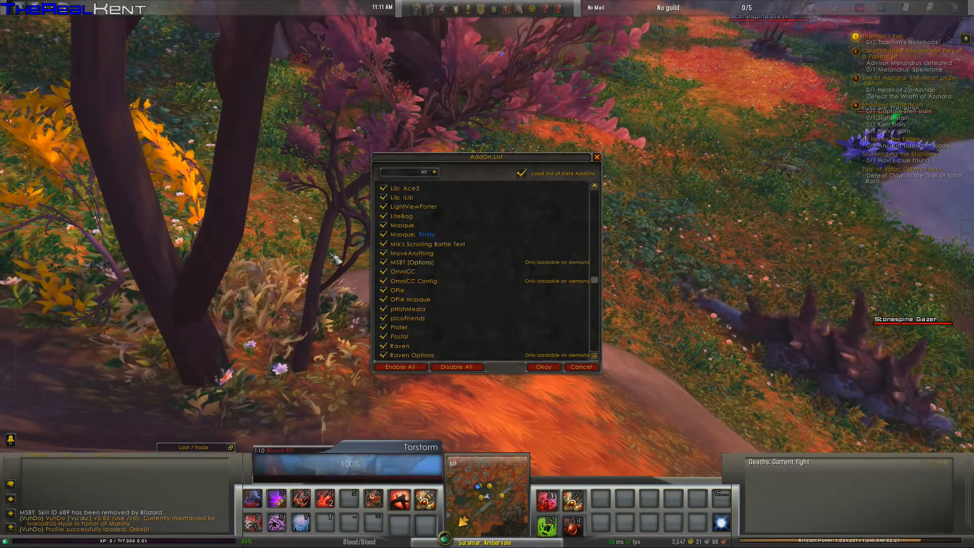
{"action": "mouse_move", "coordinate": [398, 290]}
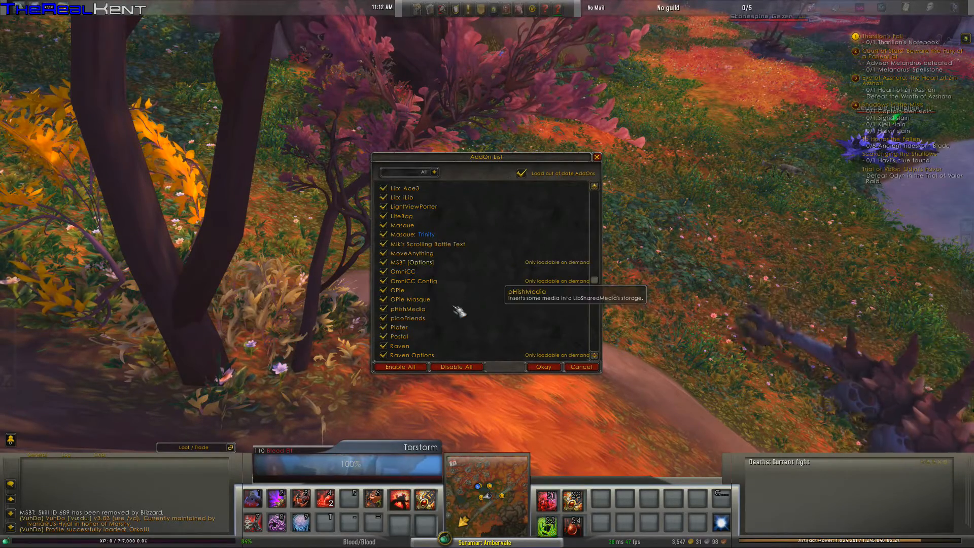
Step: Scroll further through Skillet and Stuf down to WeakAuras and XLoot
{"action": "scroll", "scroll_direction": "down", "scroll_amount": 3}
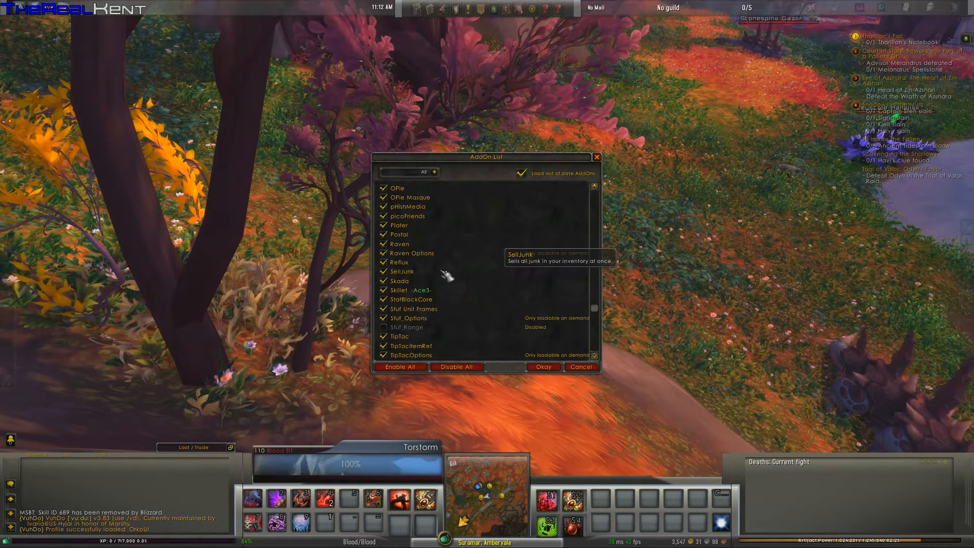
{"action": "mouse_move", "coordinate": [438, 252]}
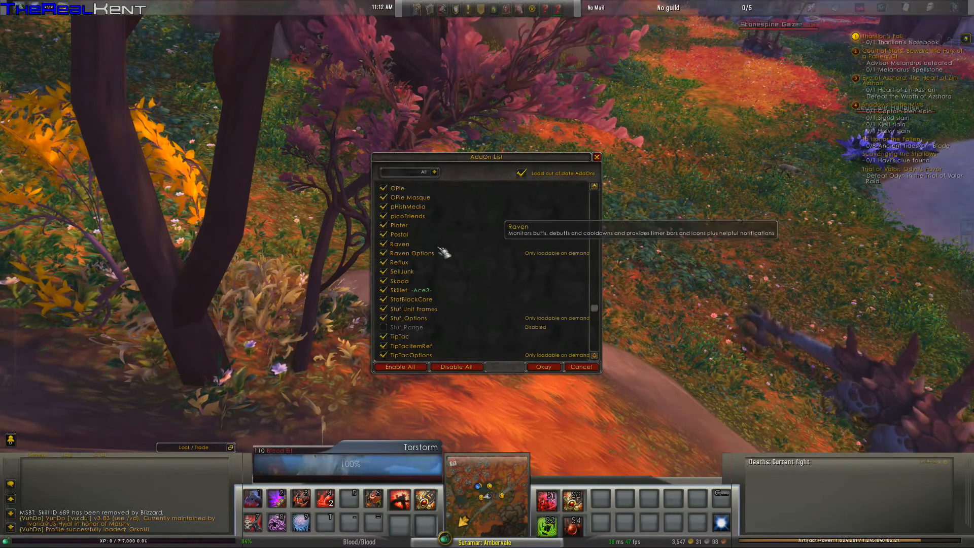
{"action": "mouse_move", "coordinate": [440, 268]}
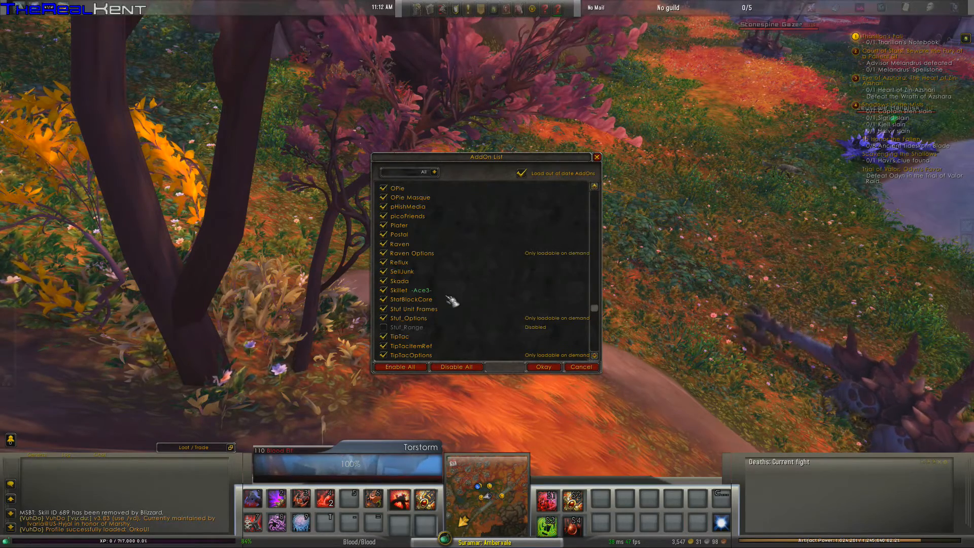
{"action": "mouse_move", "coordinate": [410, 299]}
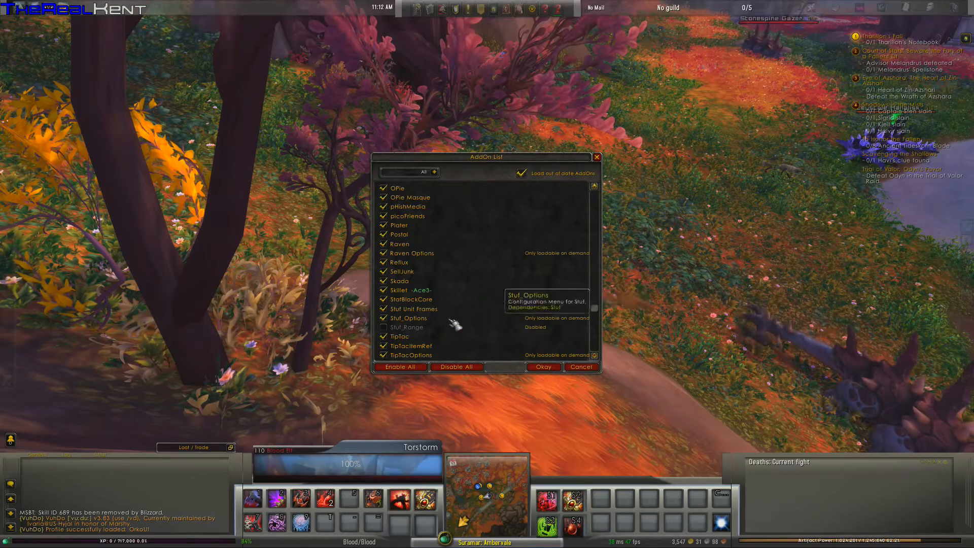
{"action": "scroll", "scroll_direction": "down", "scroll_amount": 3}
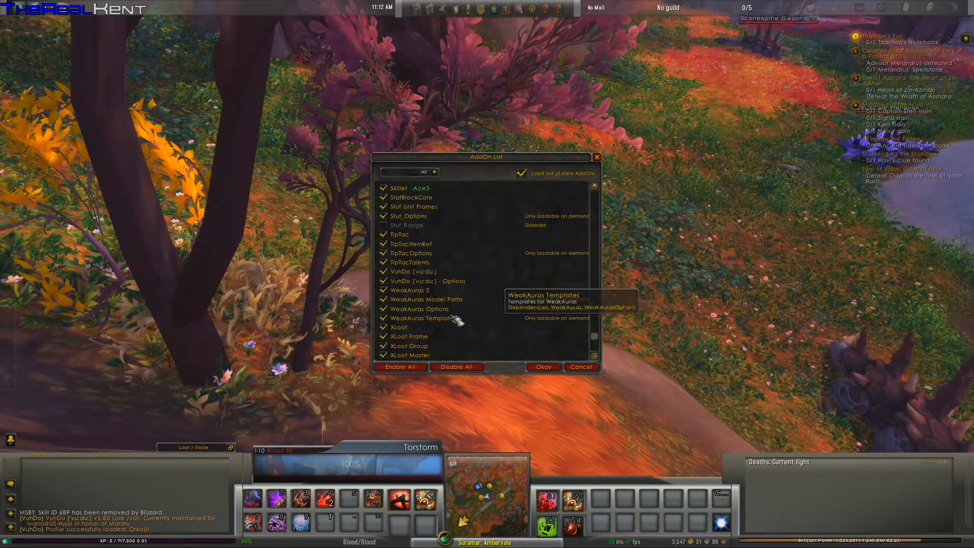
{"action": "mouse_move", "coordinate": [451, 275]}
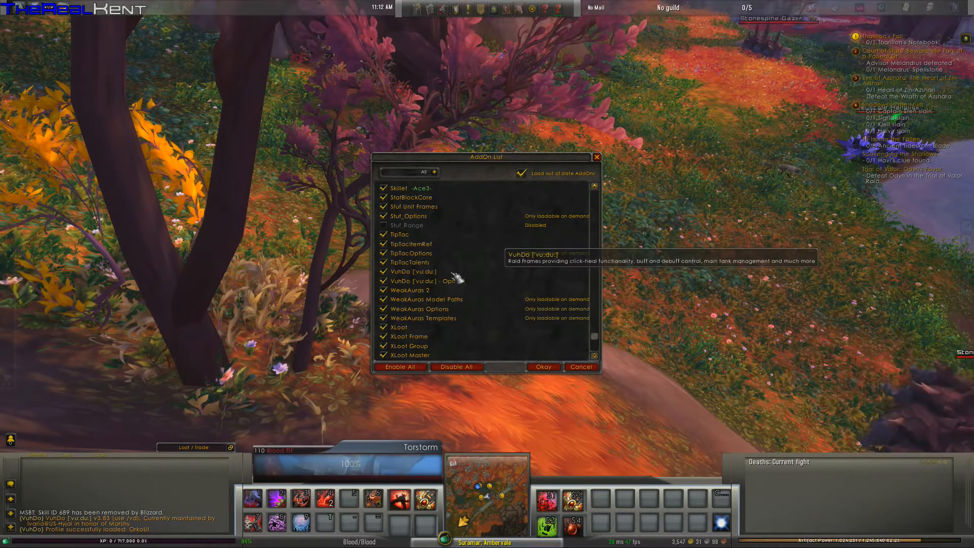
{"action": "mouse_move", "coordinate": [457, 320]}
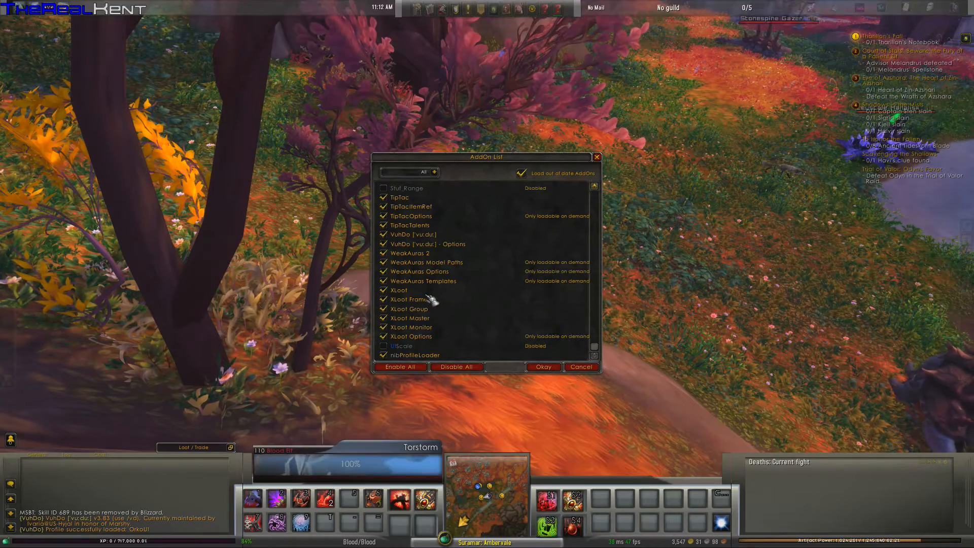
{"action": "mouse_move", "coordinate": [402, 345]}
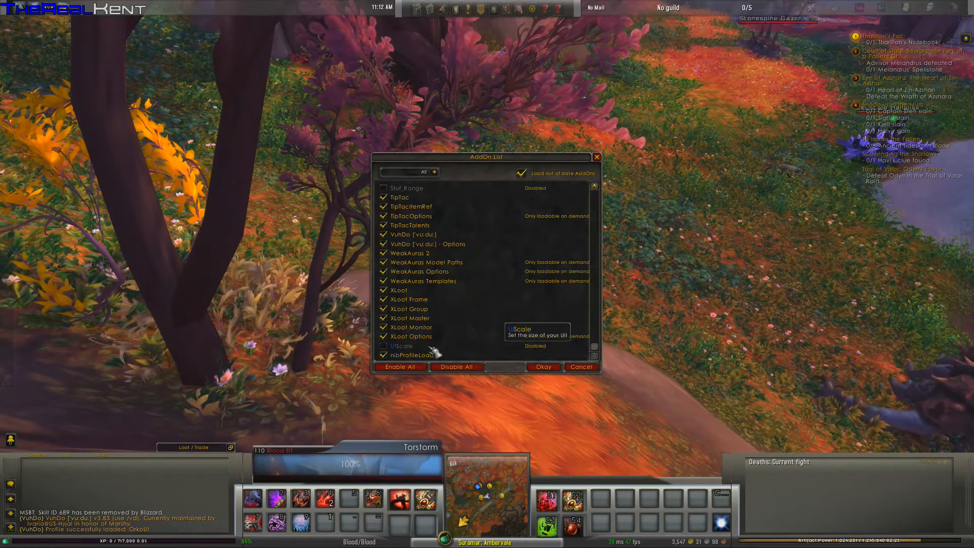
{"action": "mouse_move", "coordinate": [412, 355]}
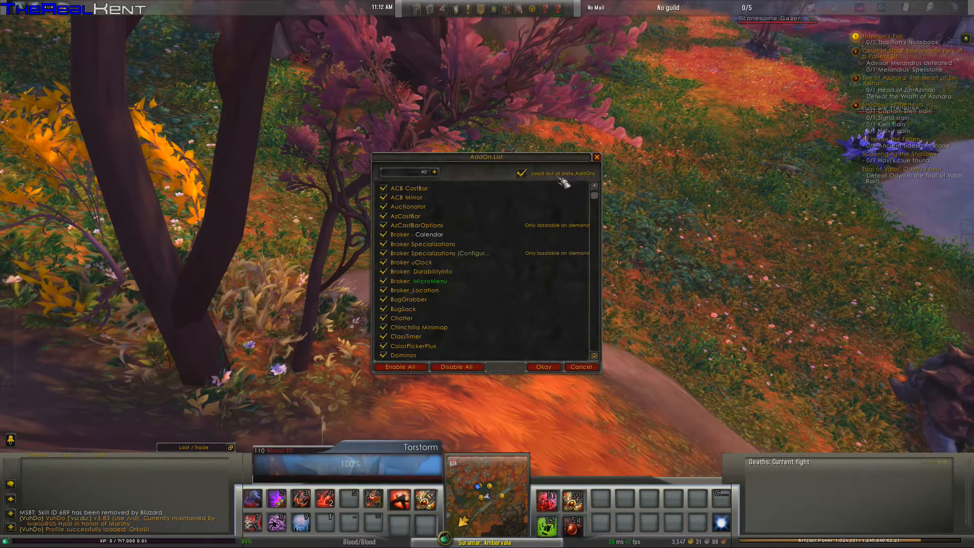
Step: Leave the addon list and view the Broker MicroMenu, then XLoot settings pages
{"action": "key", "text": "Escape"}
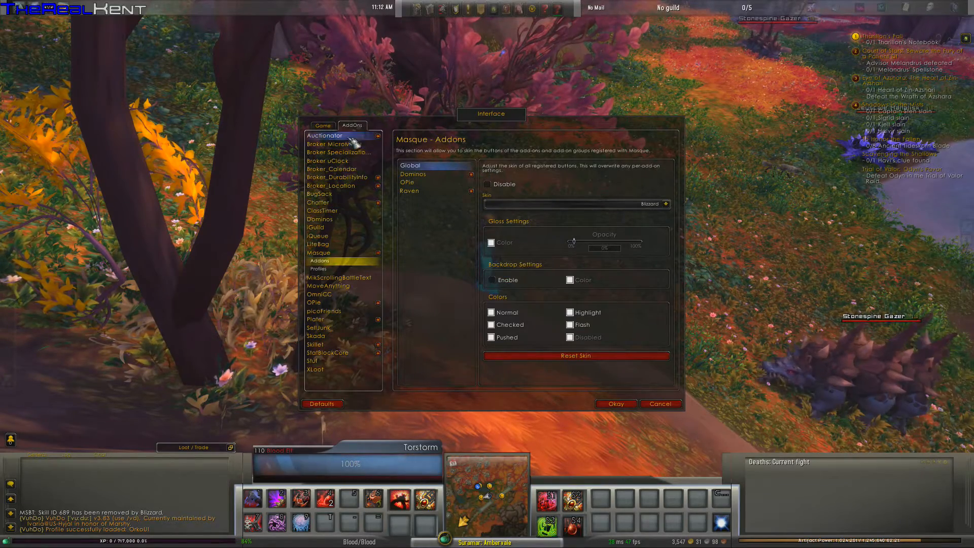
{"action": "left_click", "coordinate": [332, 143]}
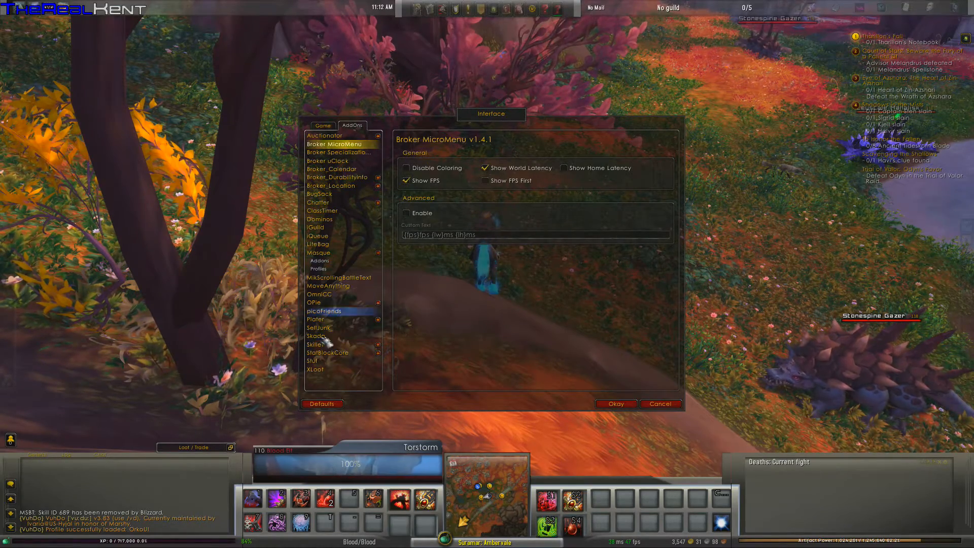
{"action": "left_click", "coordinate": [316, 369]}
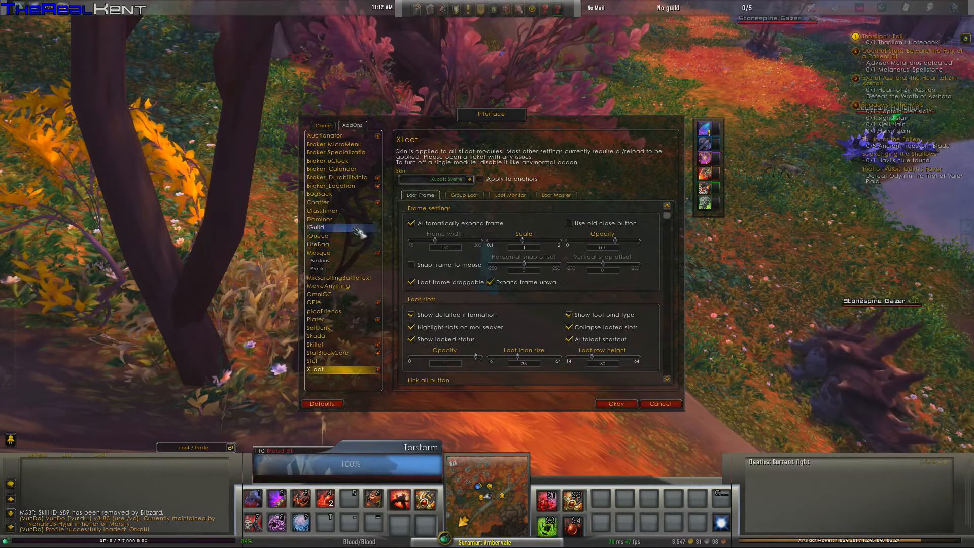
{"action": "mouse_move", "coordinate": [329, 161]}
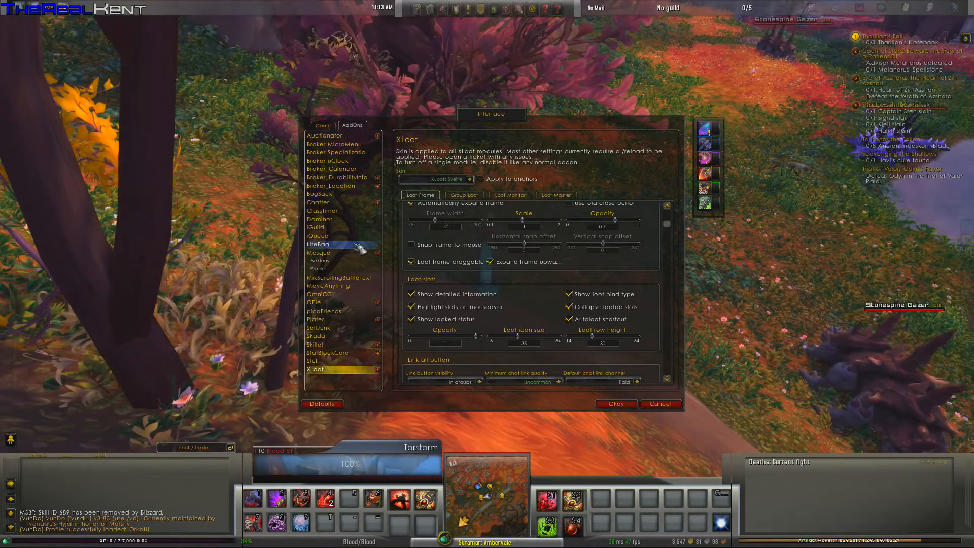
Step: View the ClassTimer, iGuild and LiteBag pages, ending on Dominos' progress bar colours
{"action": "left_click", "coordinate": [323, 211]}
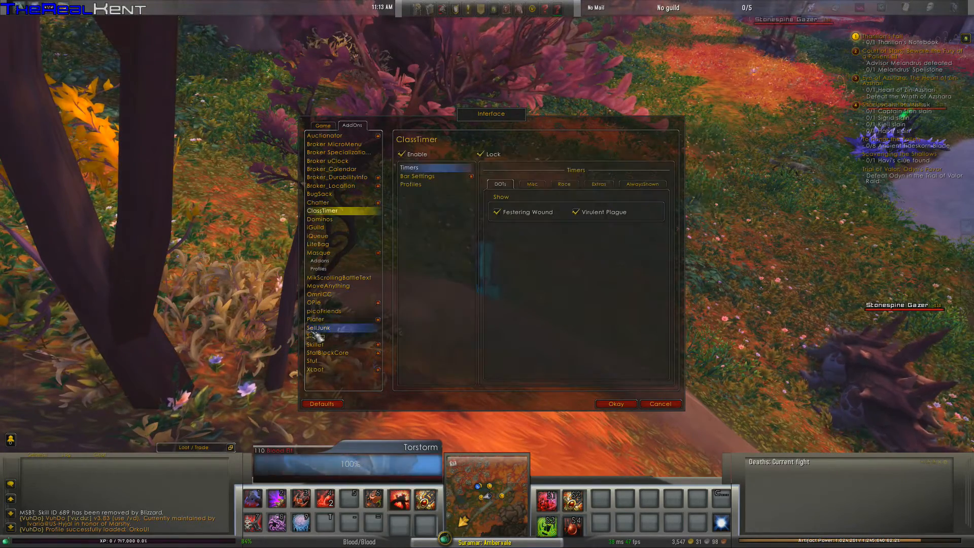
{"action": "left_click", "coordinate": [316, 226]}
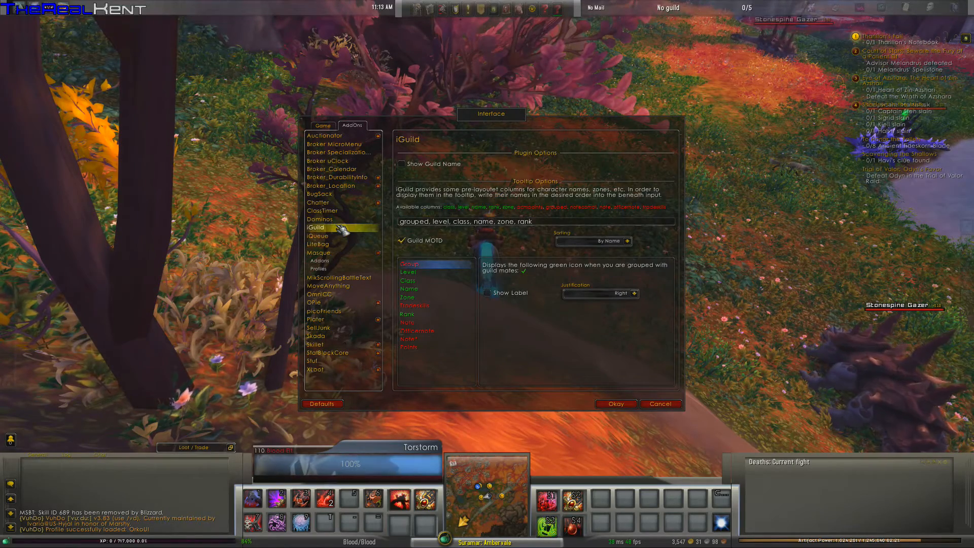
{"action": "left_click", "coordinate": [318, 243]}
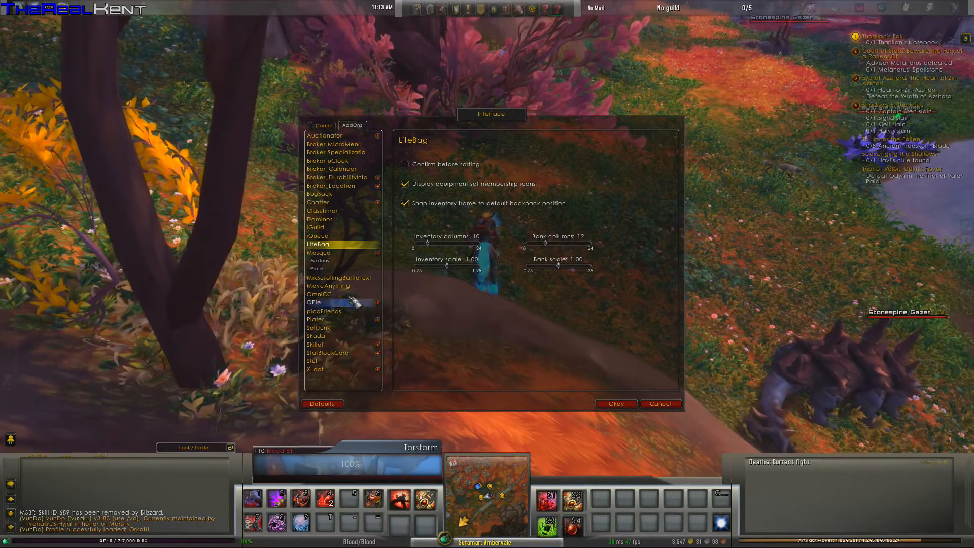
{"action": "left_click", "coordinate": [320, 219]}
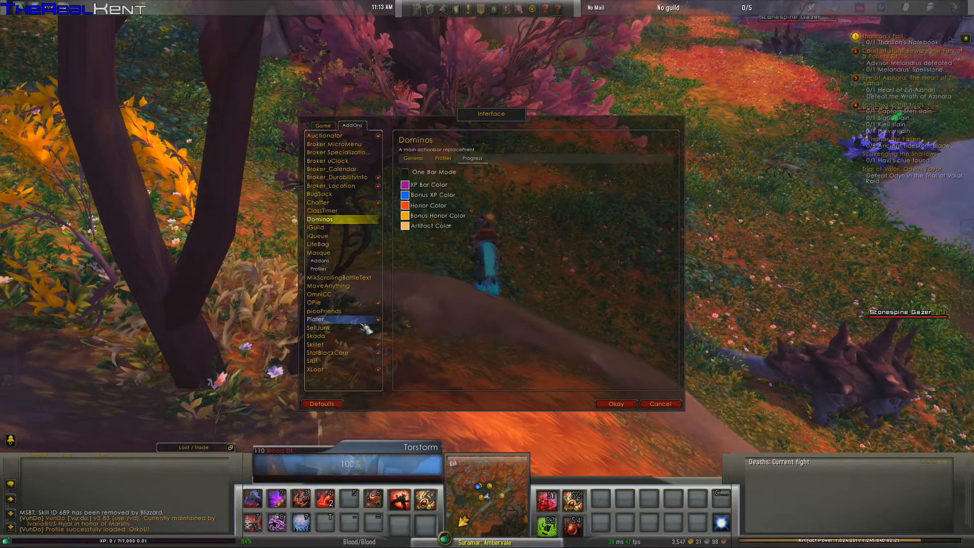